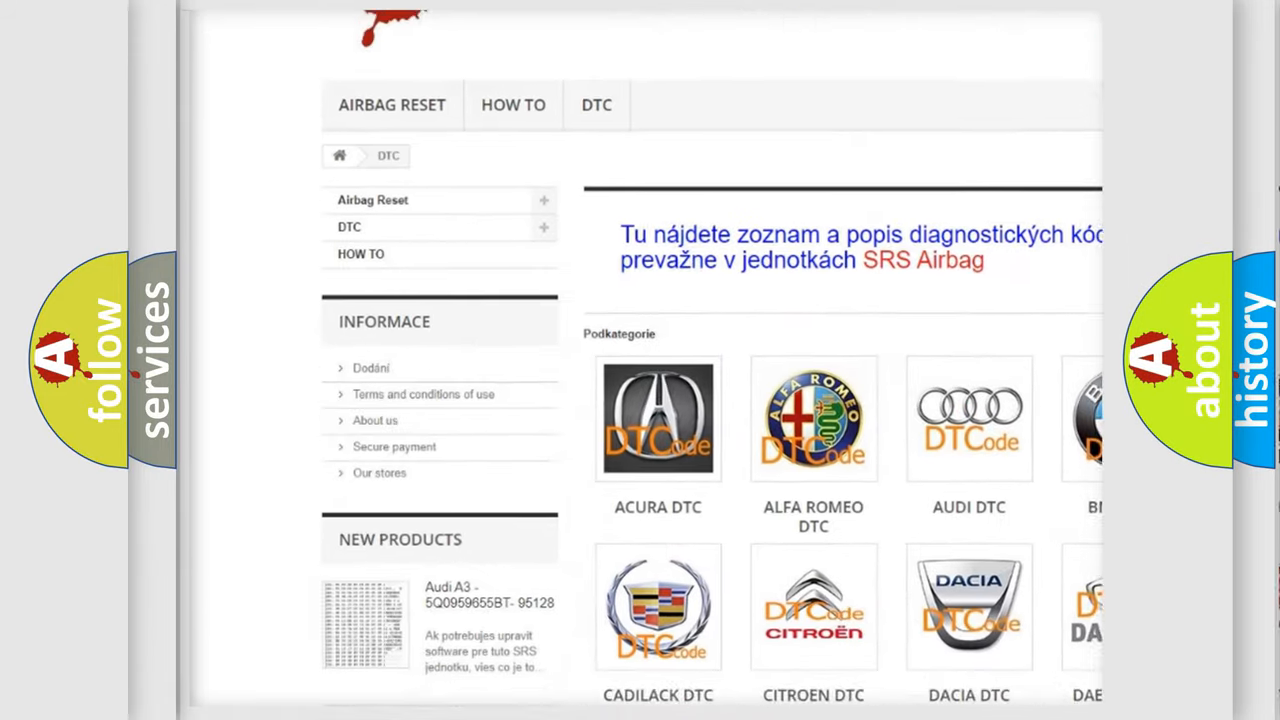
scroll(down, 3)
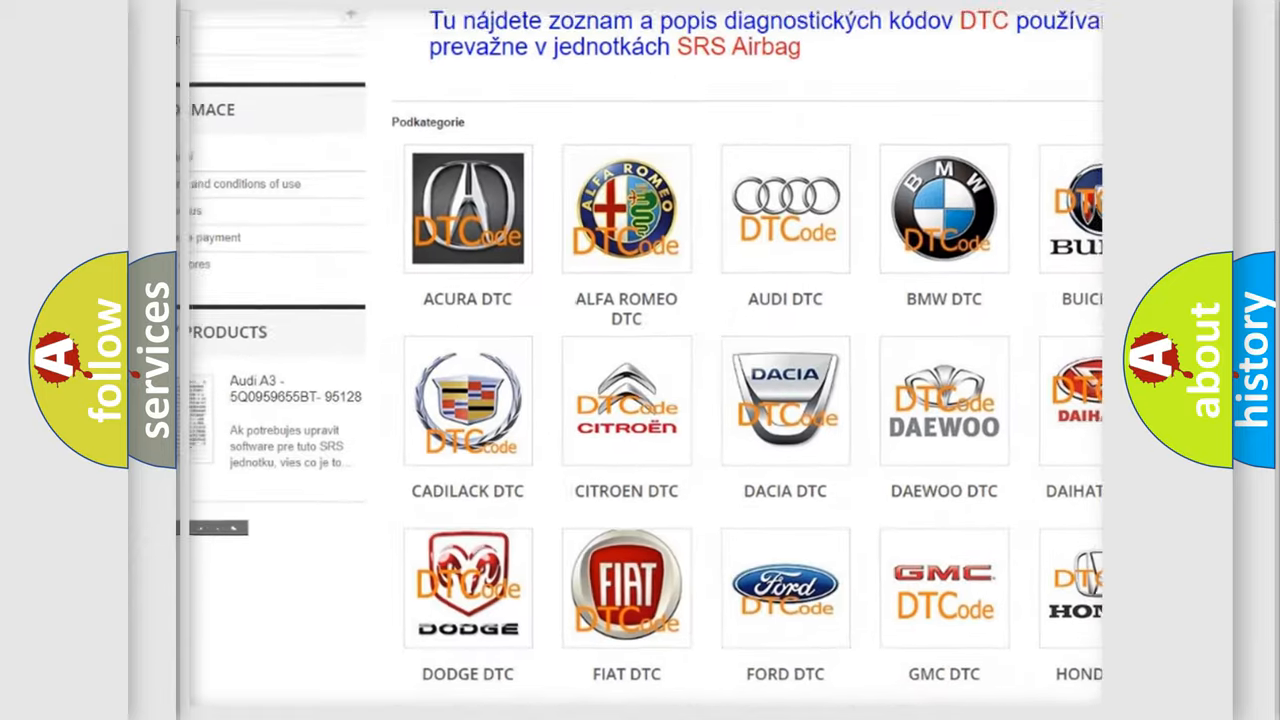